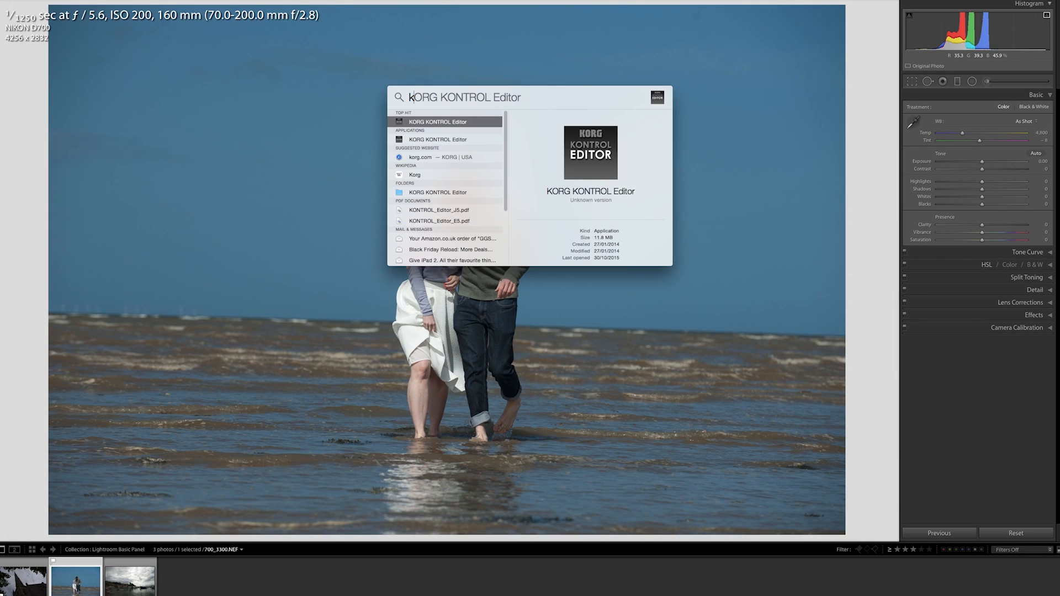
- Launch KORG KONTROL Editor for the nanoKONTROL2 and select Slider 8 for editing
{"action": "left_click", "coordinate": [438, 121]}
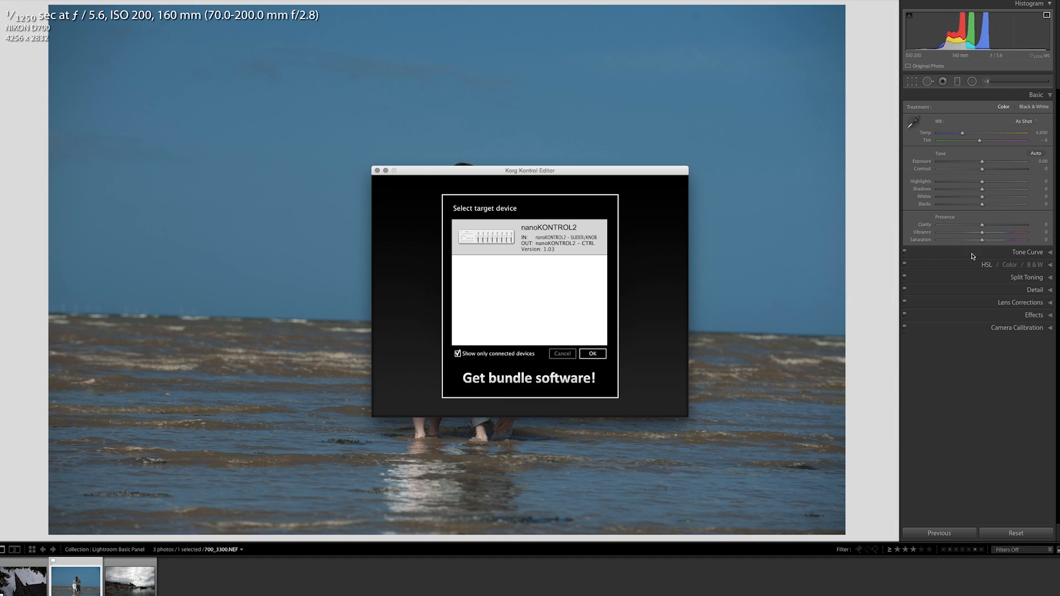
{"action": "left_click", "coordinate": [592, 353]}
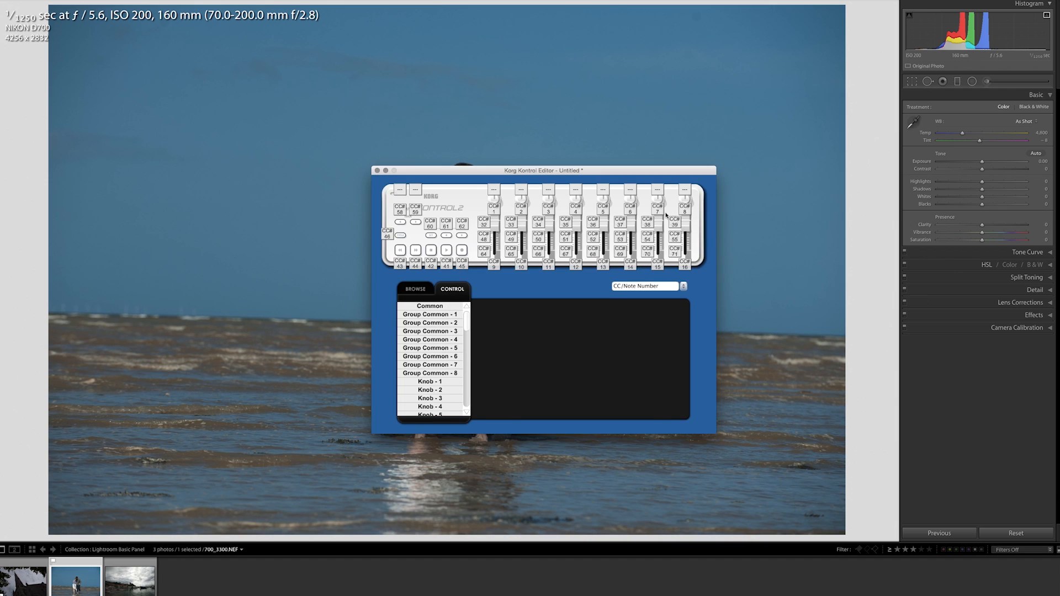
{"action": "mouse_move", "coordinate": [511, 285]}
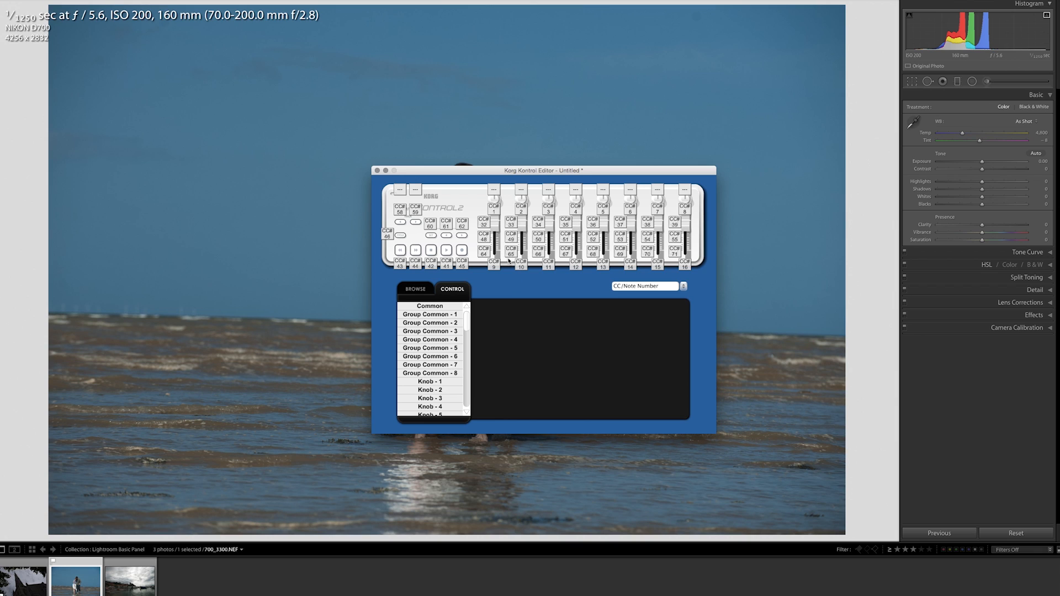
{"action": "left_click", "coordinate": [520, 264]}
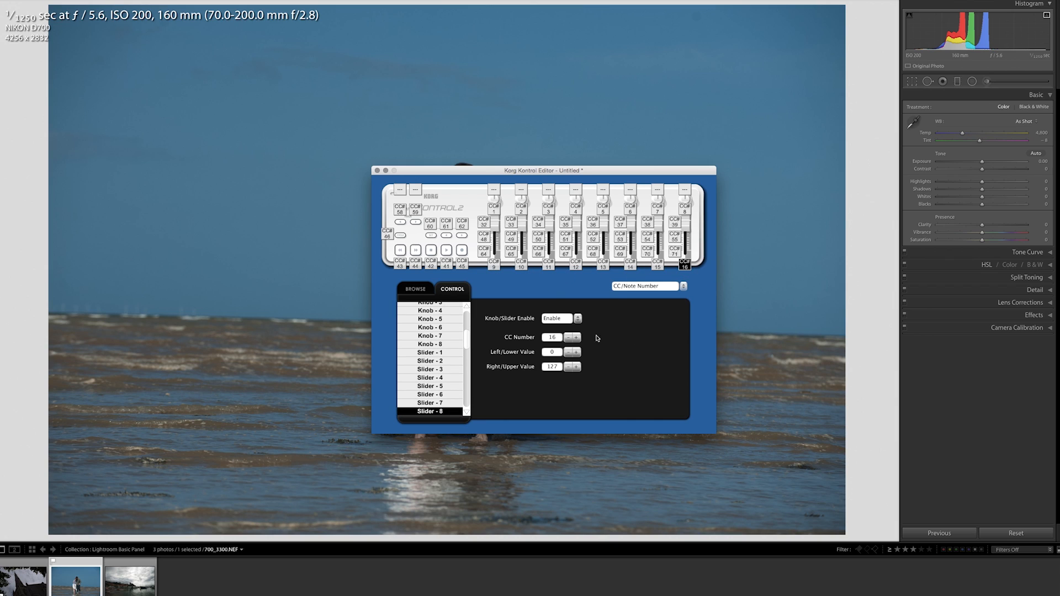
- Change Slider 8's CC number, write it to the nanoKONTROL2, then step it back to 17
{"action": "left_click", "coordinate": [576, 338]}
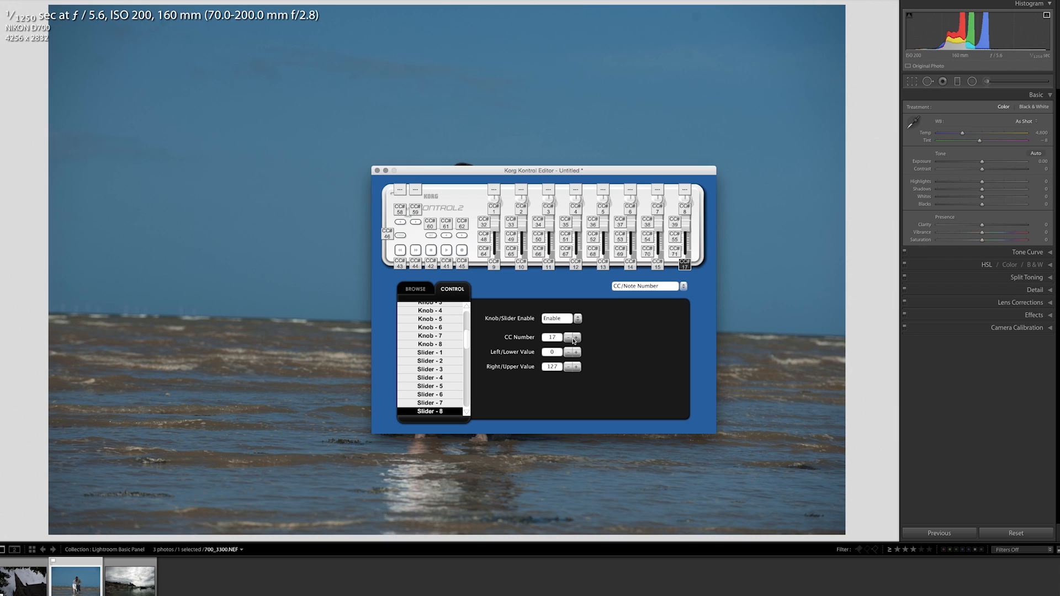
{"action": "left_click", "coordinate": [575, 337]}
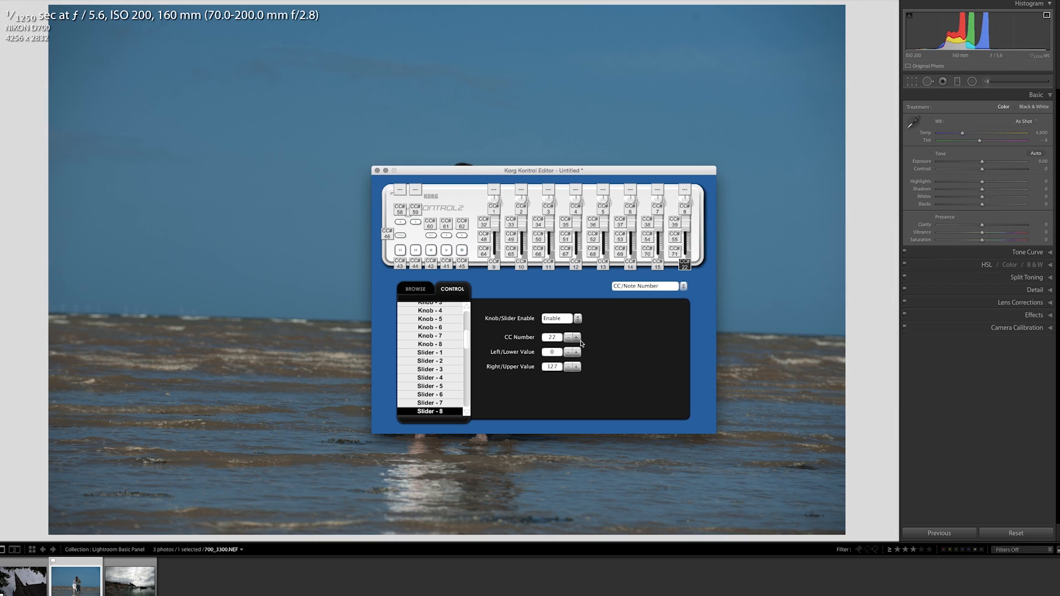
{"action": "mouse_move", "coordinate": [529, 306]}
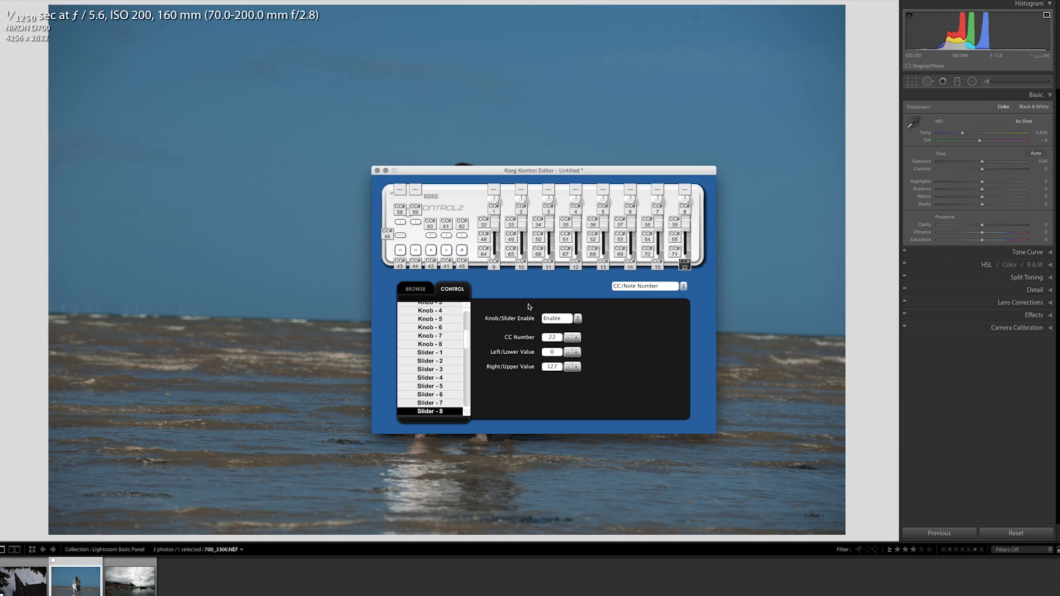
{"action": "mouse_move", "coordinate": [146, 8]}
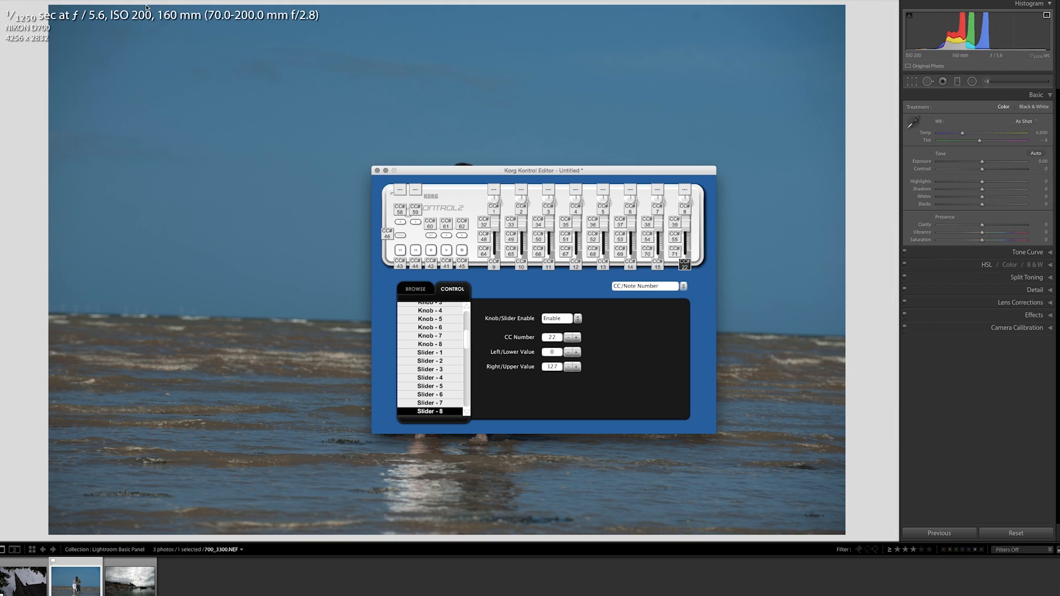
{"action": "mouse_move", "coordinate": [146, 7]}
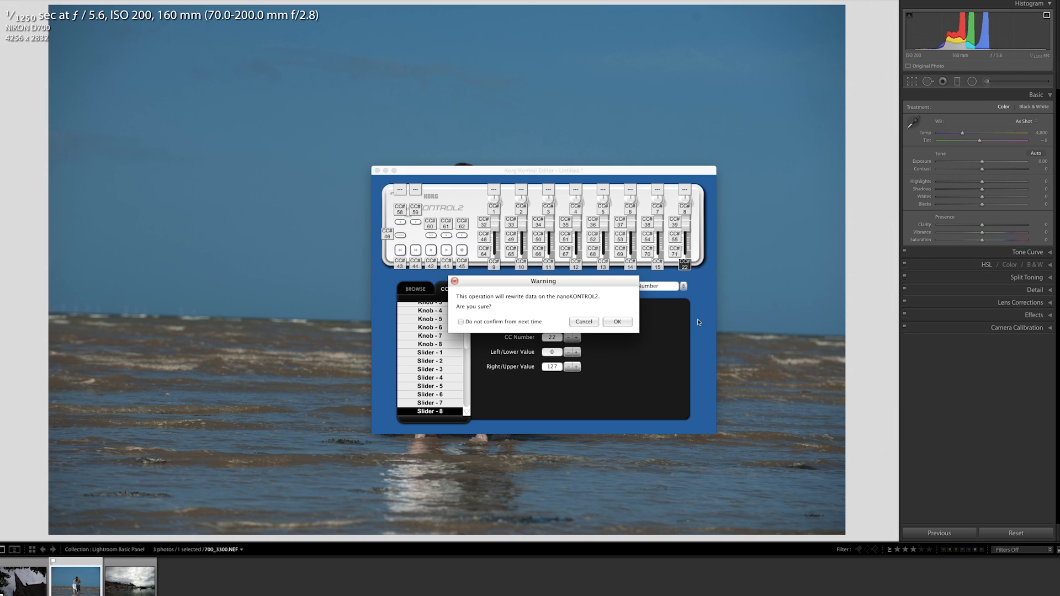
{"action": "left_click", "coordinate": [616, 321]}
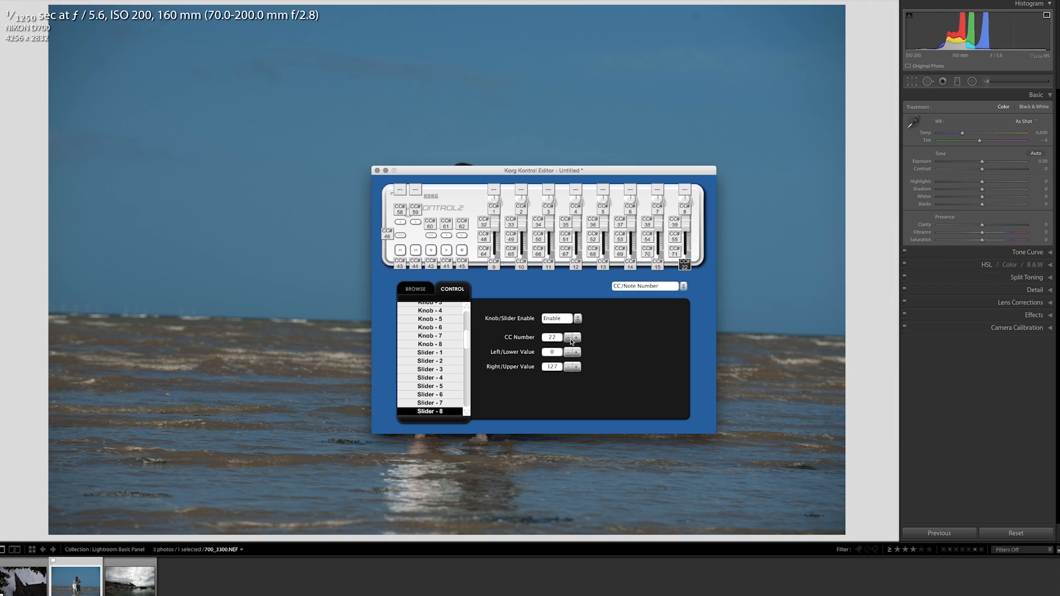
{"action": "left_click", "coordinate": [571, 340]}
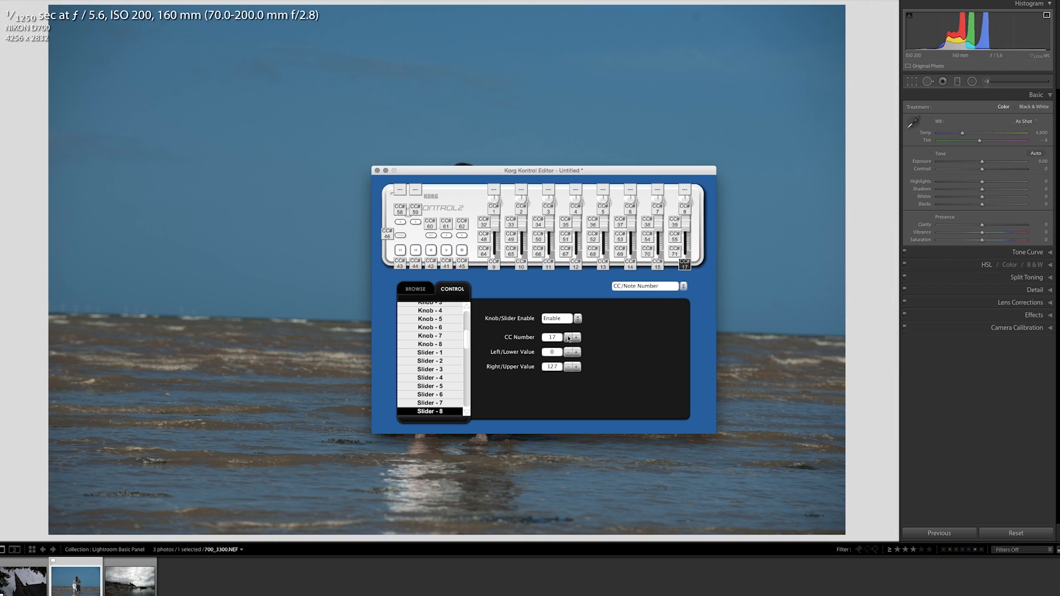
{"action": "left_click", "coordinate": [572, 339]}
{"action": "type", "text": "midi"}
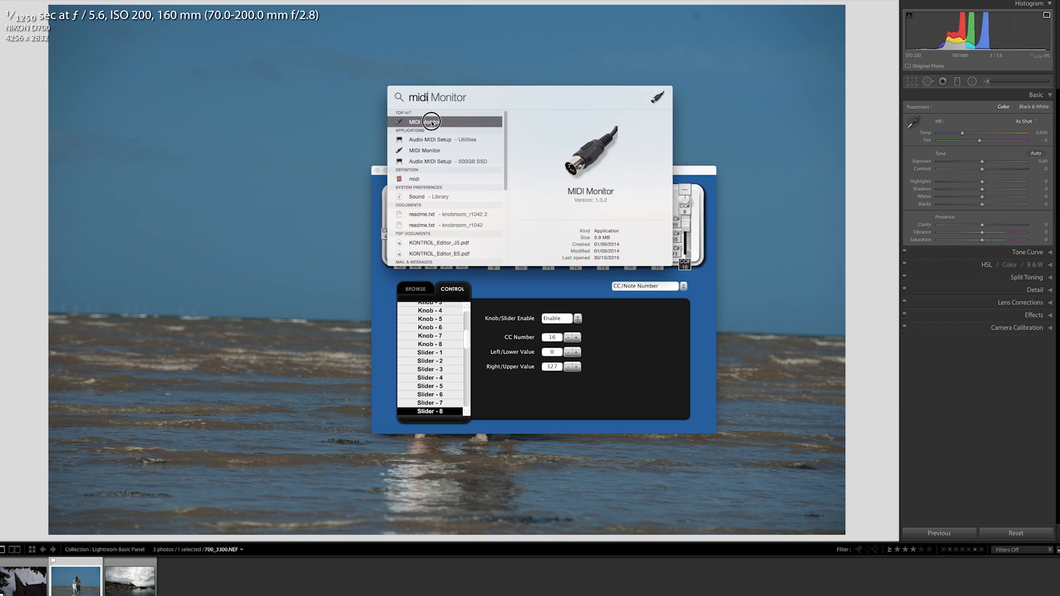
- Start the MIDI Monitor application from Spotlight
{"action": "left_click", "coordinate": [431, 122]}
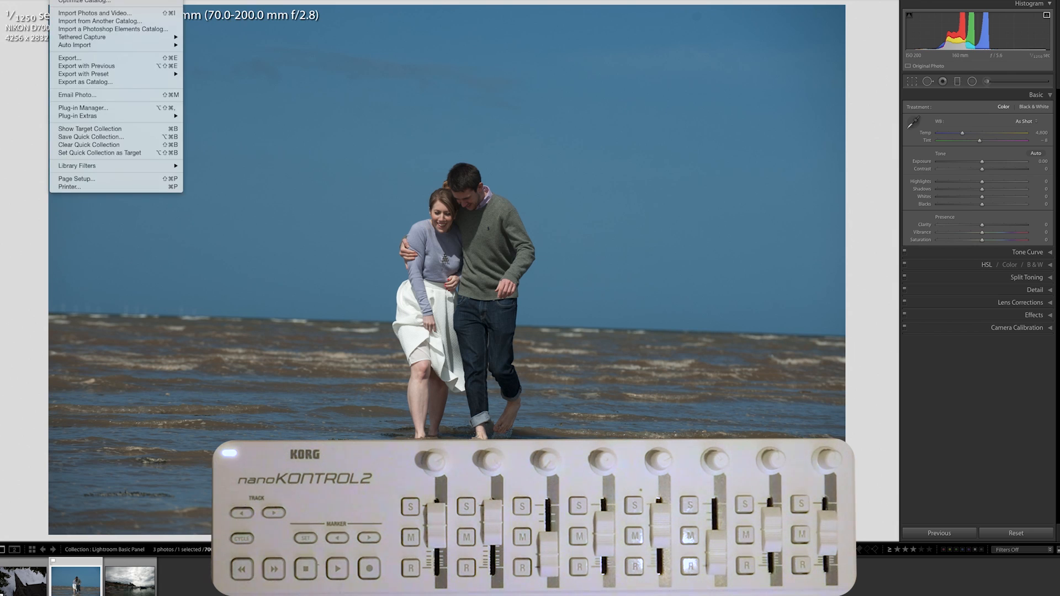
{"action": "mouse_move", "coordinate": [83, 107]}
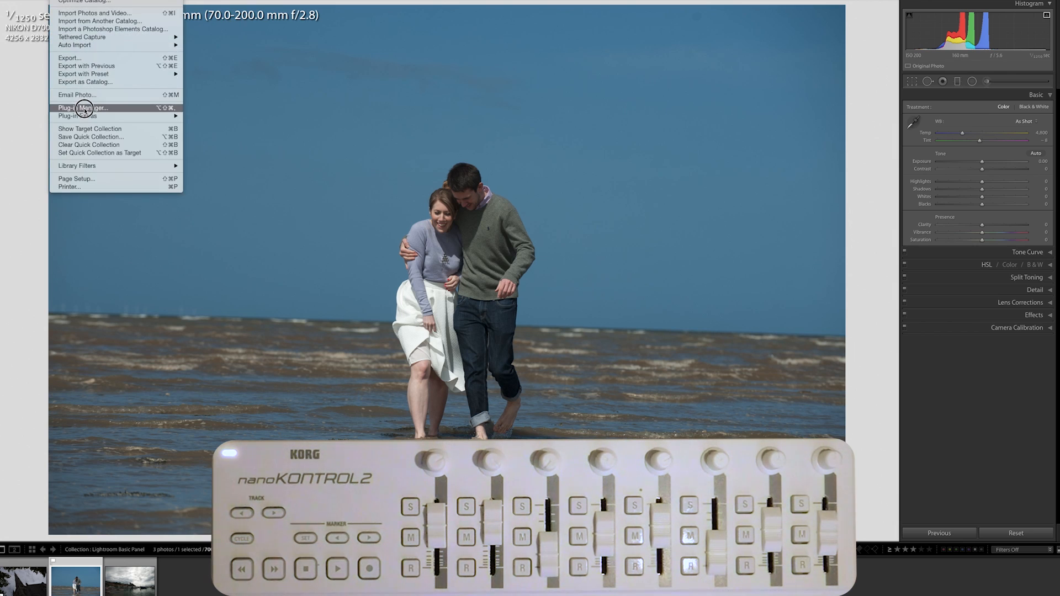
- In Lightroom's Plug-in Manager, pick a CC number for a Knobroom mapping
{"action": "left_click", "coordinate": [83, 107]}
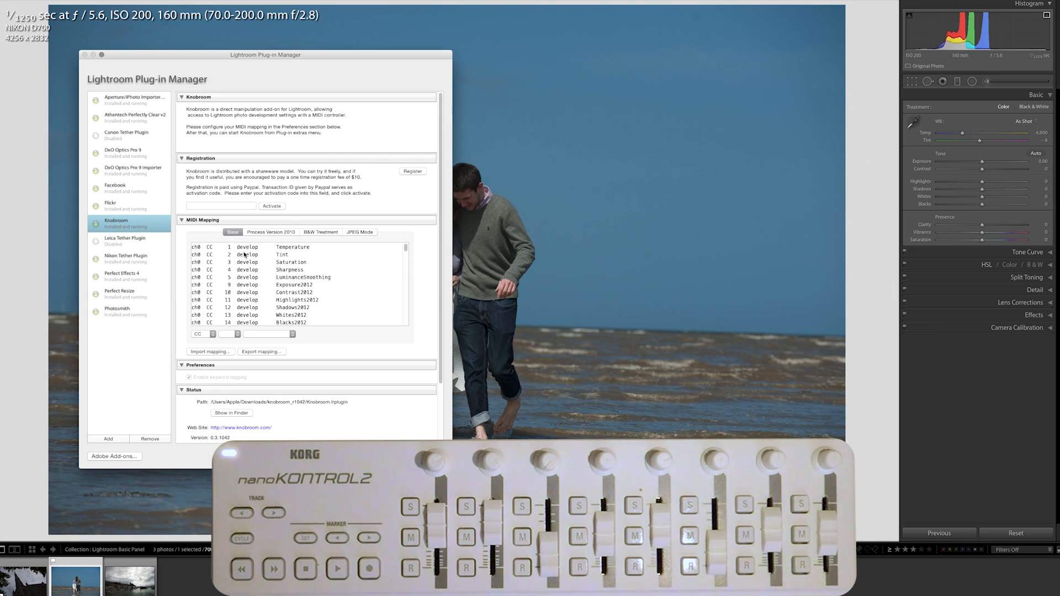
{"action": "left_click", "coordinate": [224, 334]}
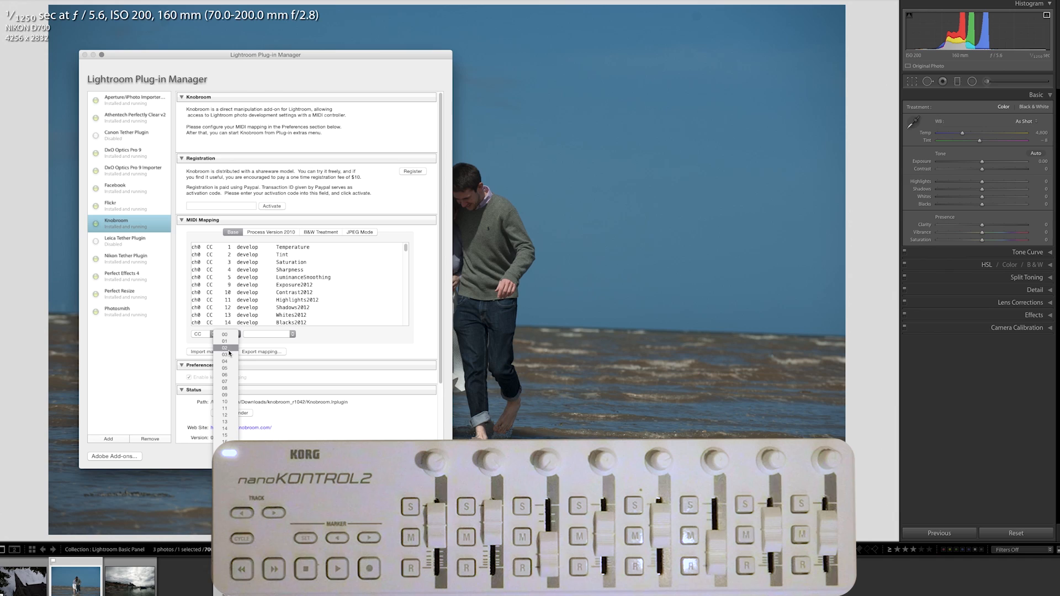
{"action": "left_click", "coordinate": [225, 348]}
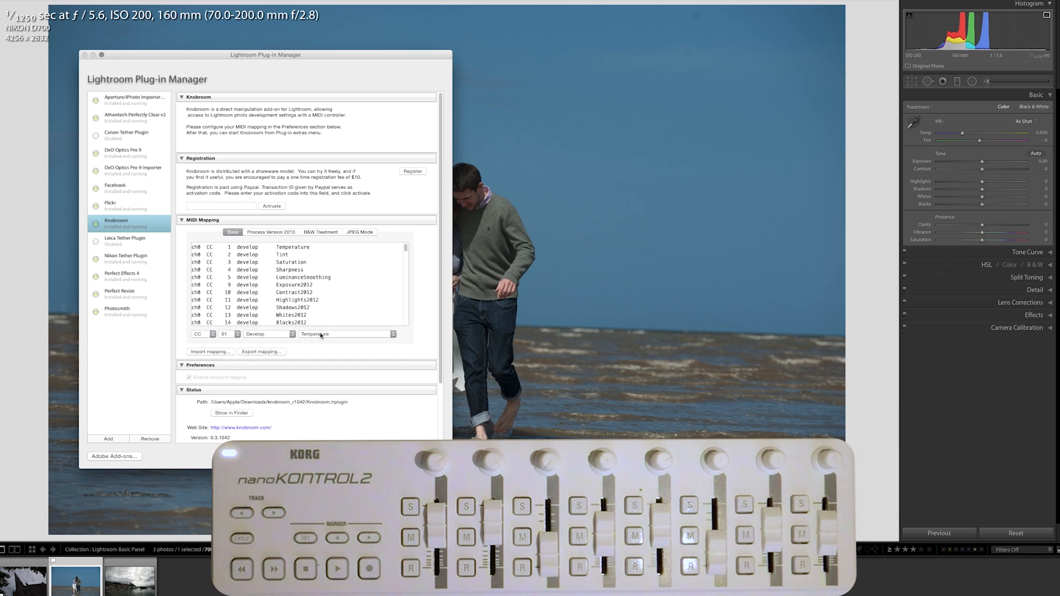
- Review which develop settings a slider can map to, then close the Plug-in Manager unchanged
{"action": "left_click", "coordinate": [345, 334]}
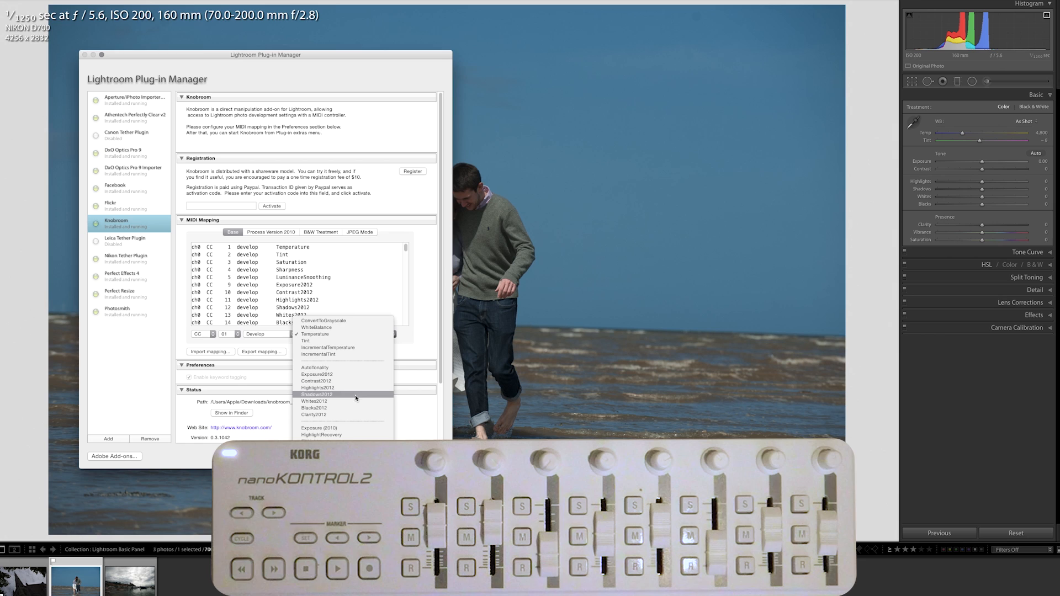
{"action": "mouse_move", "coordinate": [341, 401]}
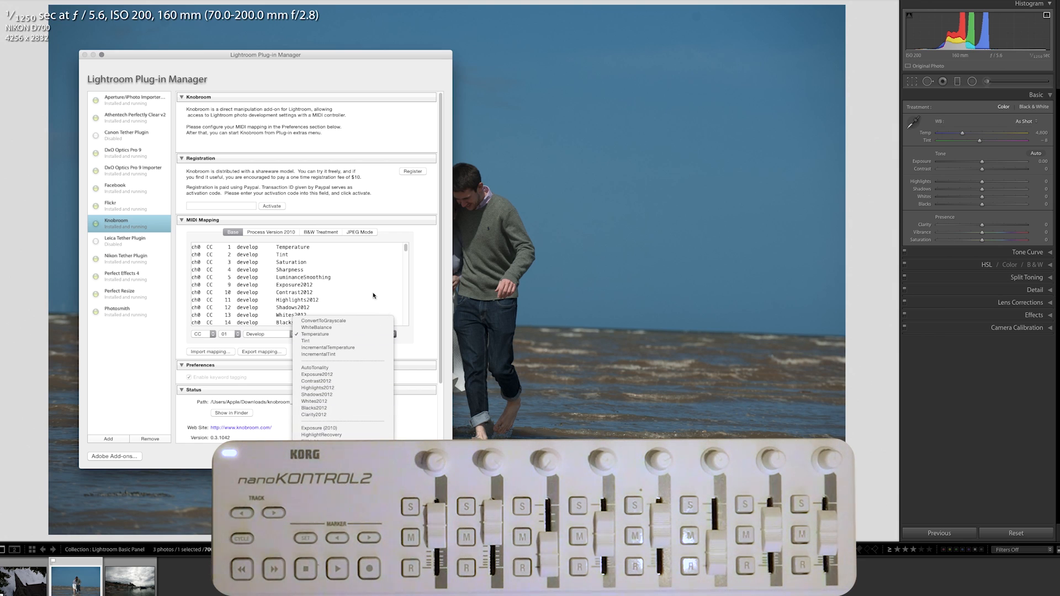
{"action": "left_click", "coordinate": [315, 333]}
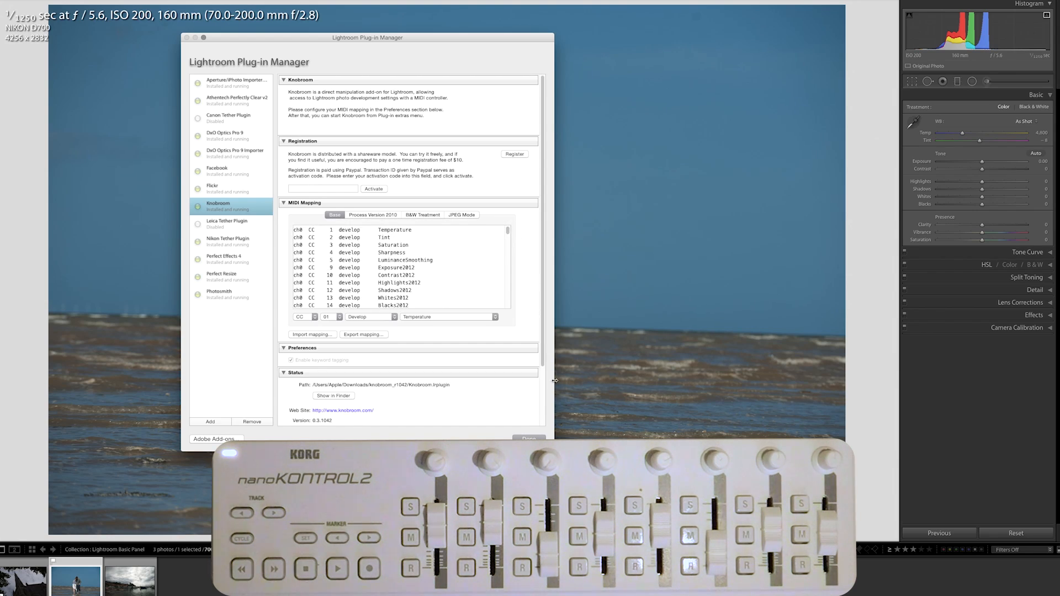
{"action": "left_click", "coordinate": [528, 439]}
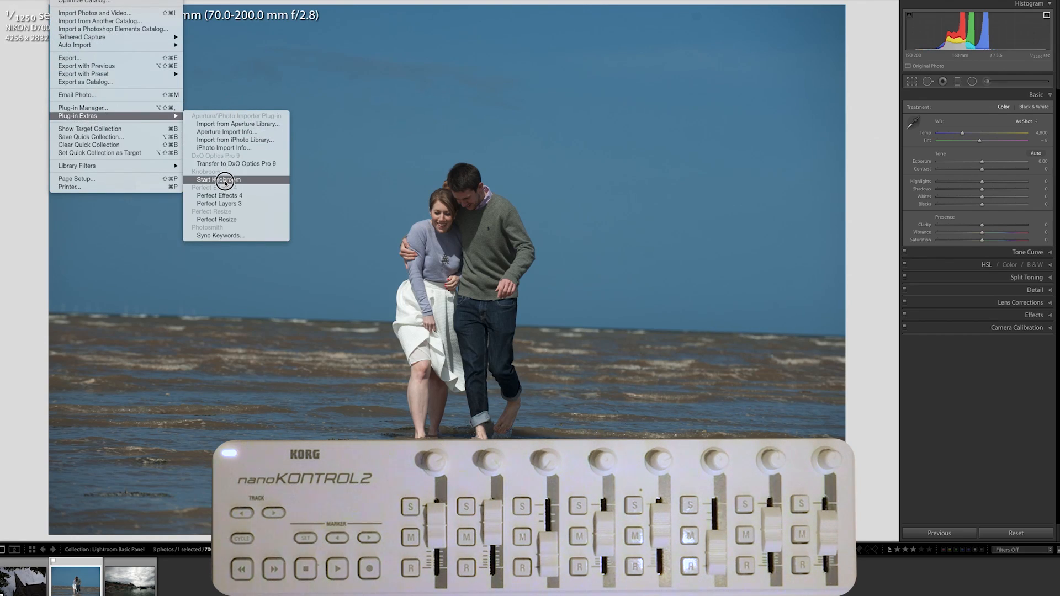
- Start Knobroom from Plug-in Extras so the nanoKONTROL2 drives the Basic panel
{"action": "left_click", "coordinate": [216, 179]}
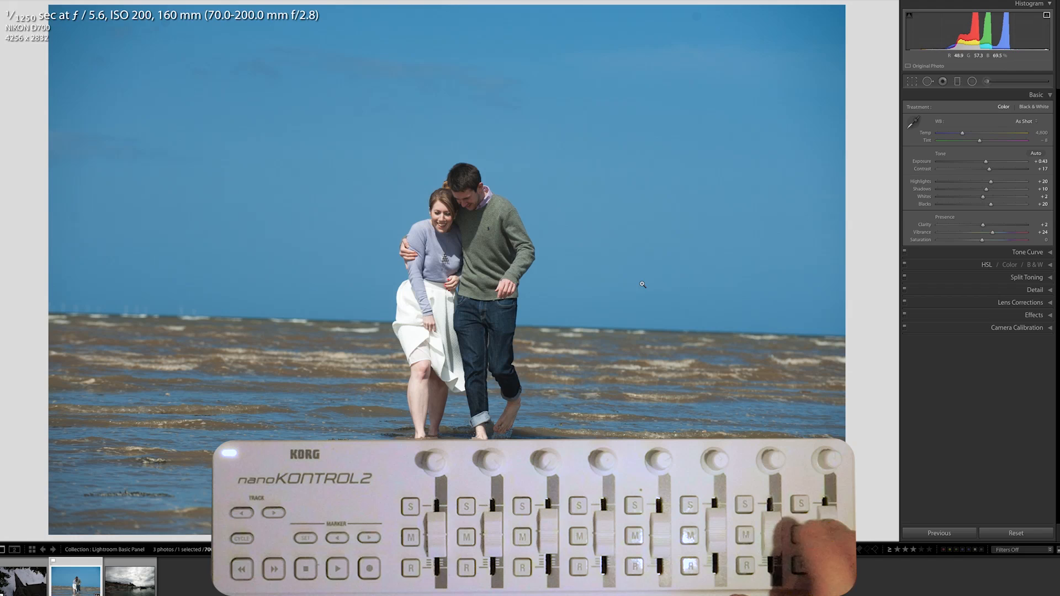
- Swing vibrance to maximum and back, then push tint strongly toward magenta on the beach photo
{"action": "left_click_drag", "start_coordinate": [800, 514], "coordinate": [800, 487]}
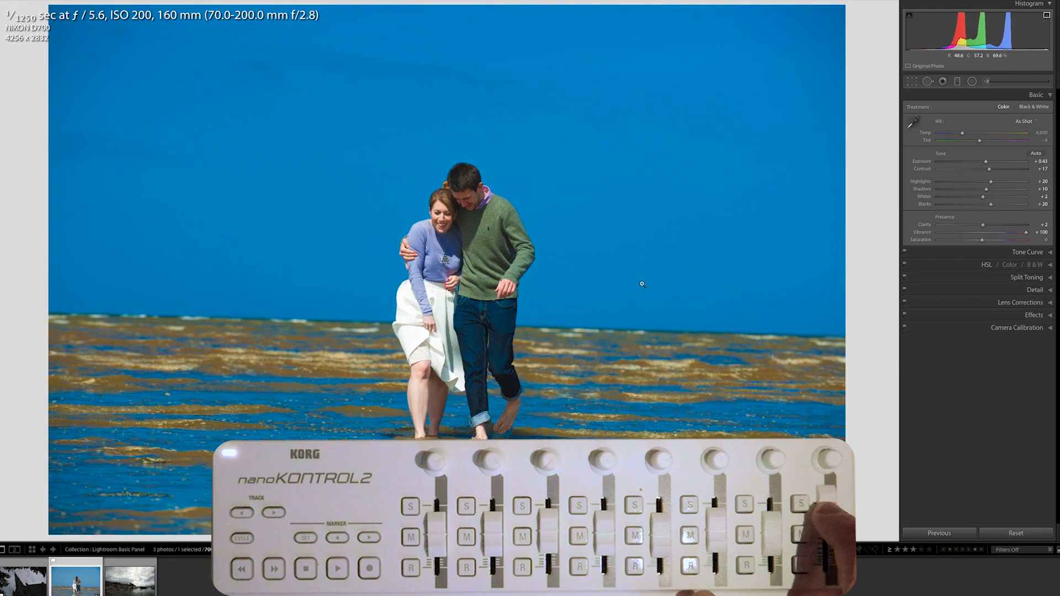
{"action": "left_click_drag", "start_coordinate": [1035, 240], "coordinate": [982, 240]}
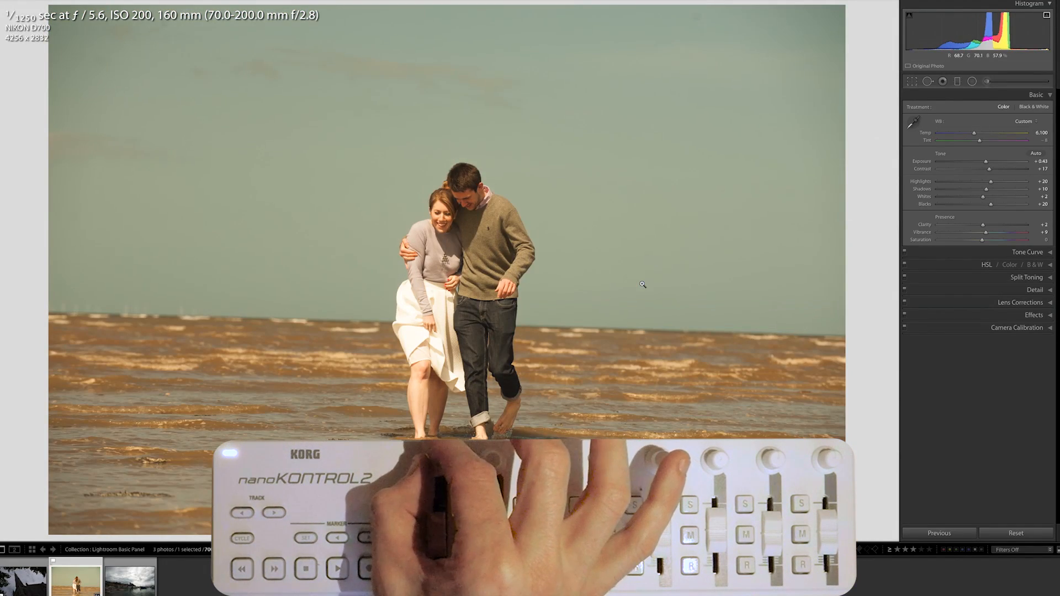
{"action": "left_click_drag", "start_coordinate": [974, 133], "coordinate": [981, 133]}
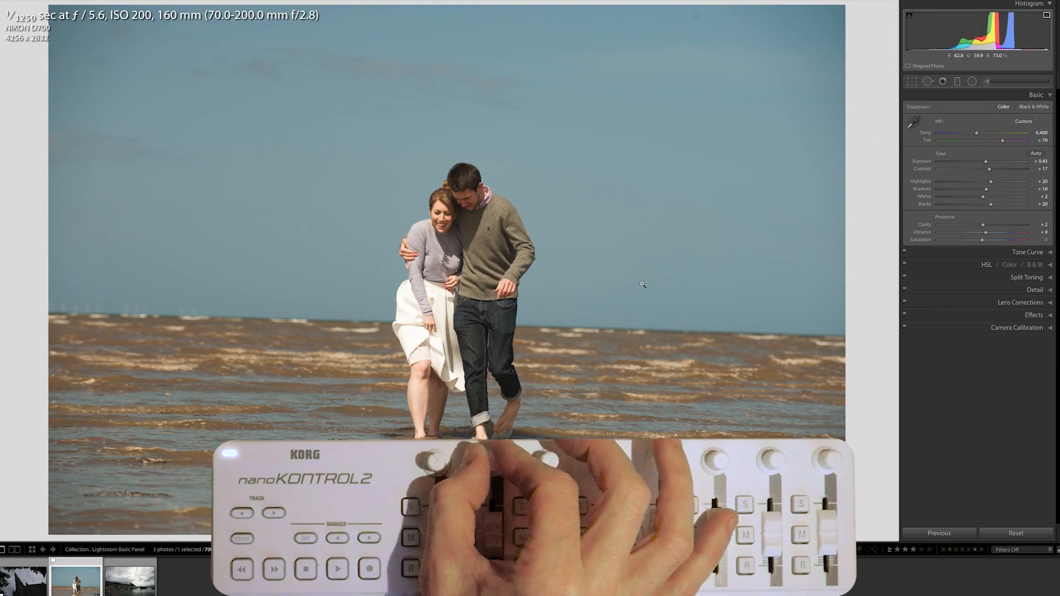
{"action": "left_click_drag", "start_coordinate": [1004, 140], "coordinate": [993, 141]}
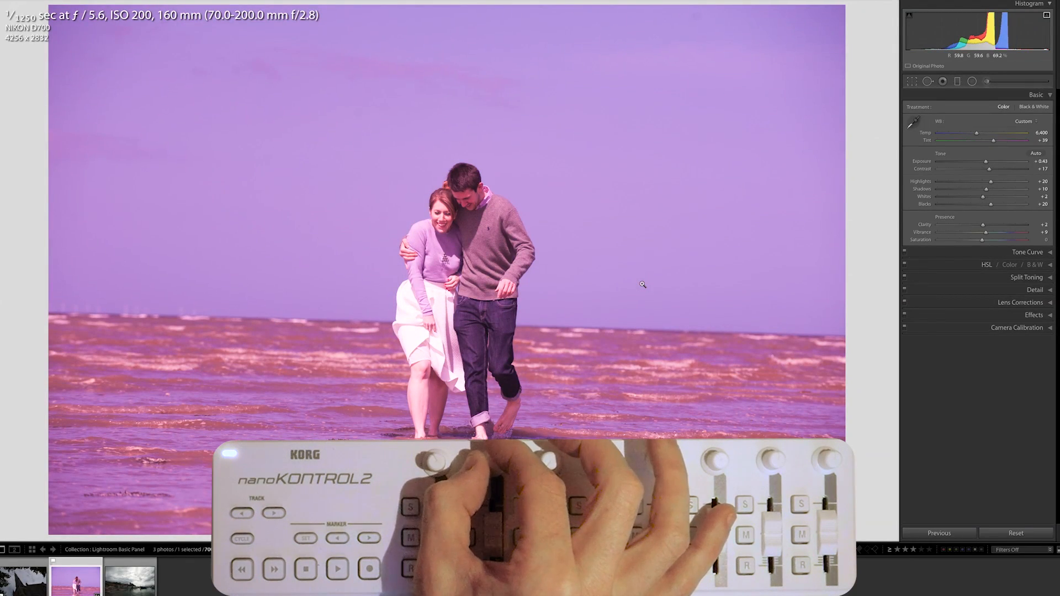
{"action": "left_click_drag", "start_coordinate": [983, 240], "coordinate": [940, 239]}
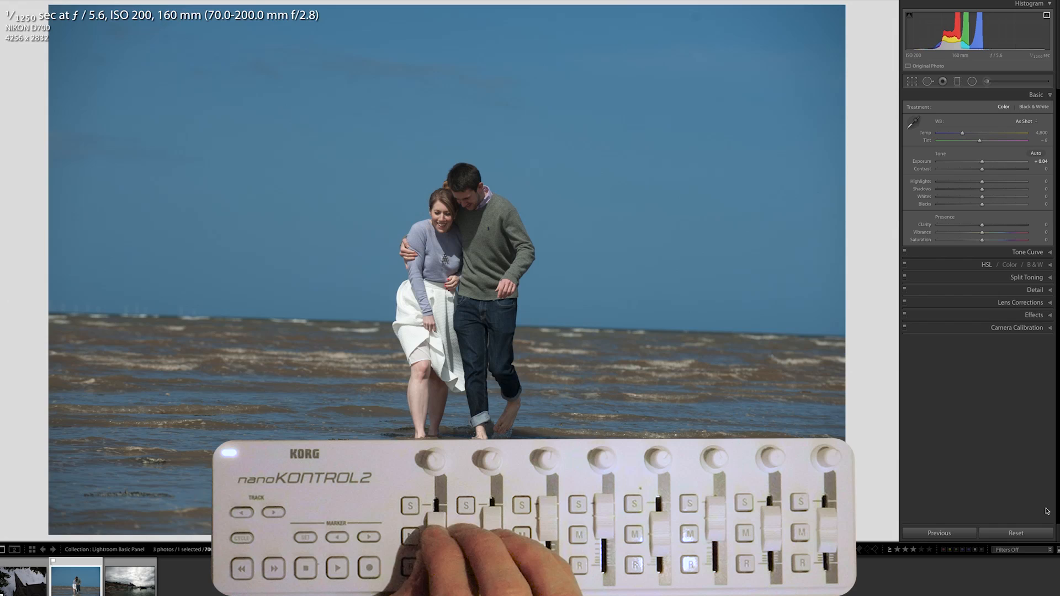
- Raise the beach photo's exposure, reduce its vibrance, then move to the cloudy harbor photo
{"action": "left_click_drag", "start_coordinate": [982, 162], "coordinate": [989, 161]}
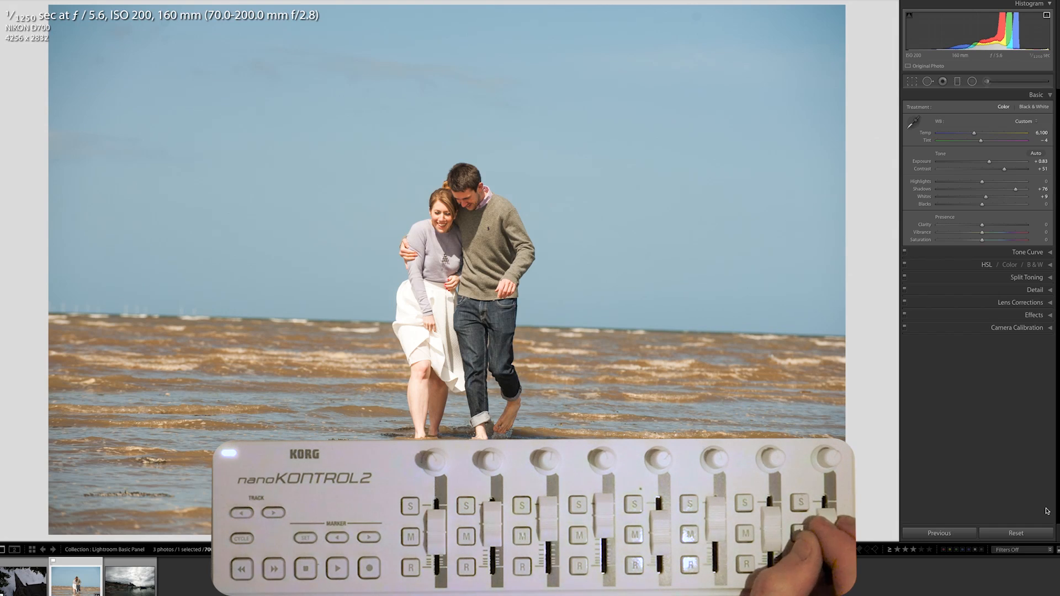
{"action": "left_click_drag", "start_coordinate": [981, 239], "coordinate": [975, 240]}
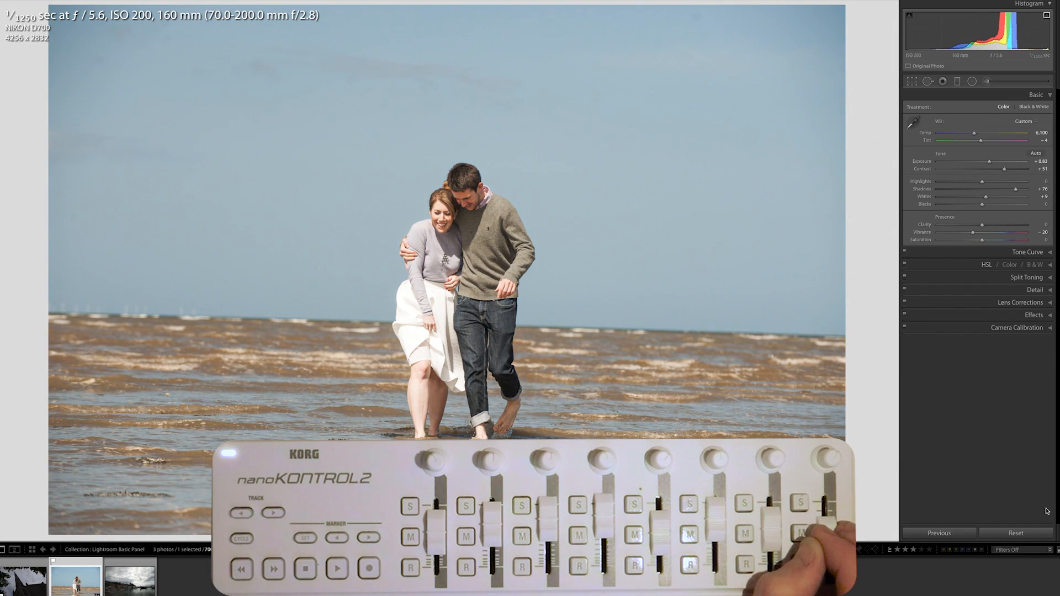
{"action": "left_click_drag", "start_coordinate": [994, 232], "coordinate": [974, 232]}
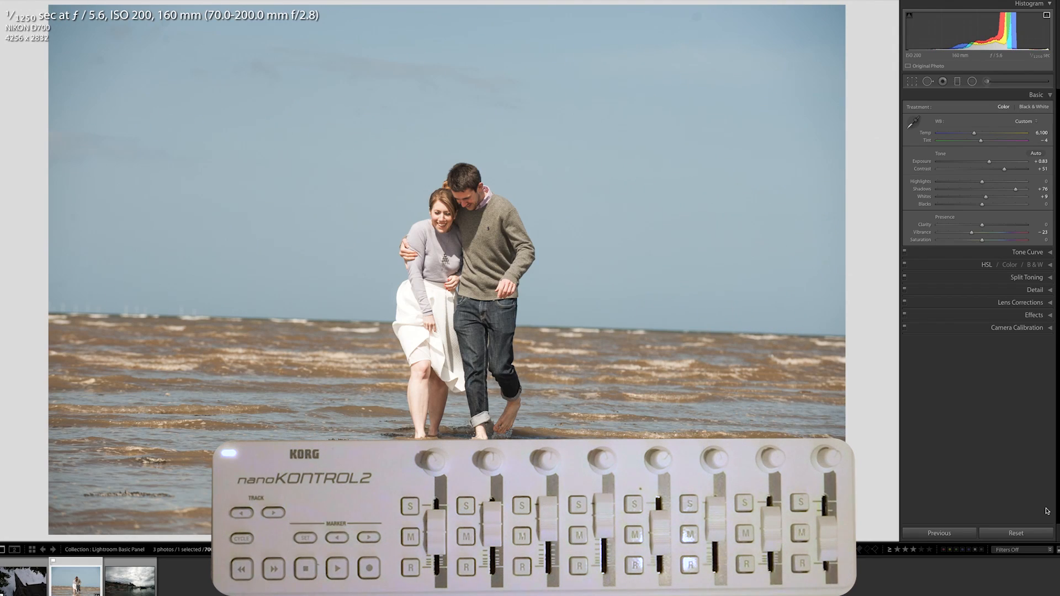
{"action": "left_click", "coordinate": [128, 577]}
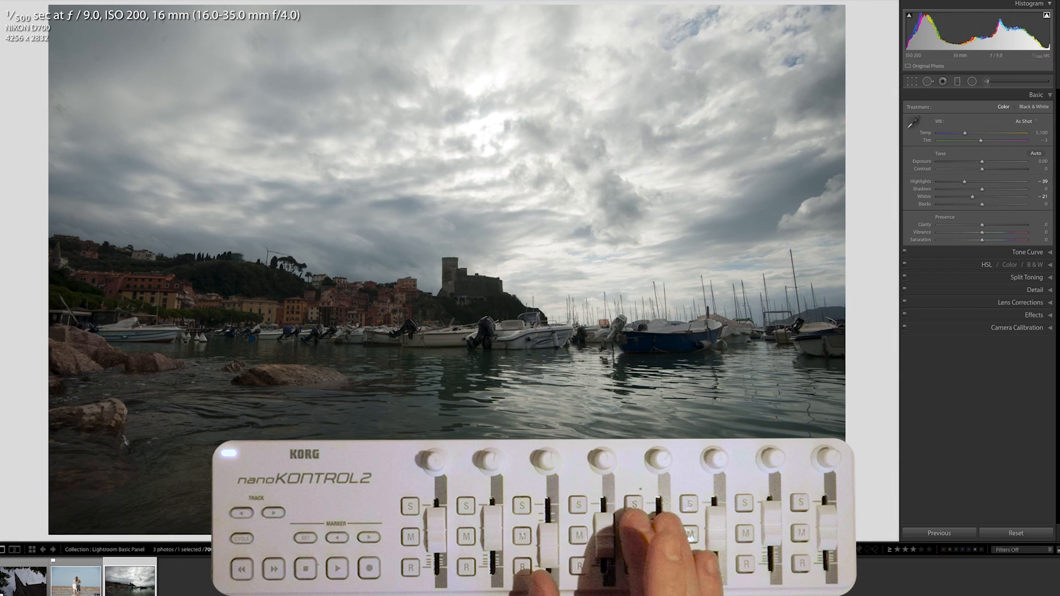
- Brighten the harbor photo to exposure +1.85 with whites −98 and tint +34 toward magenta
{"action": "left_click_drag", "start_coordinate": [990, 204], "coordinate": [956, 205]}
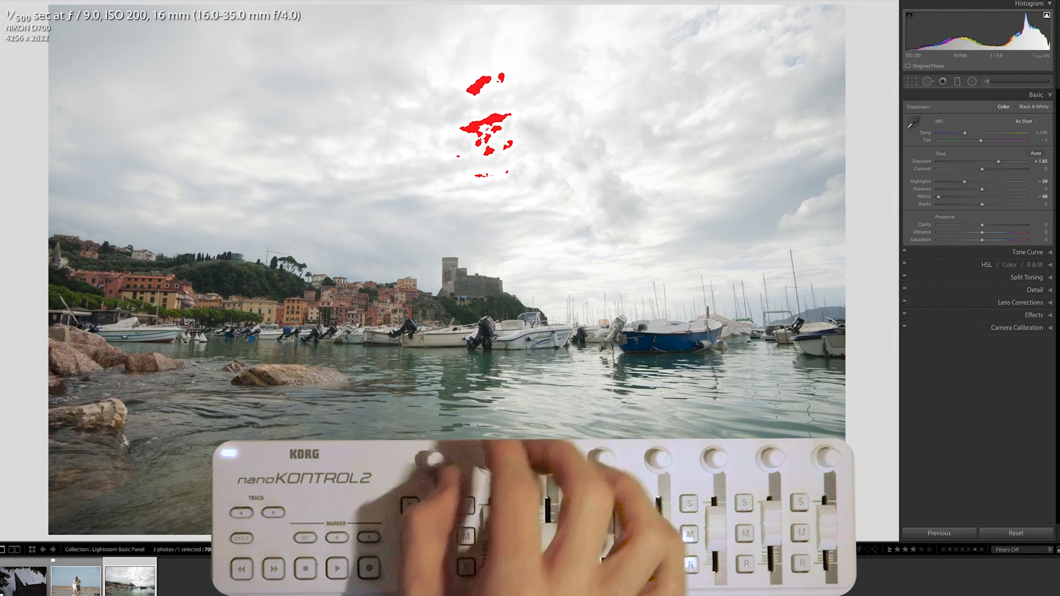
{"action": "left_click_drag", "start_coordinate": [982, 140], "coordinate": [997, 140]}
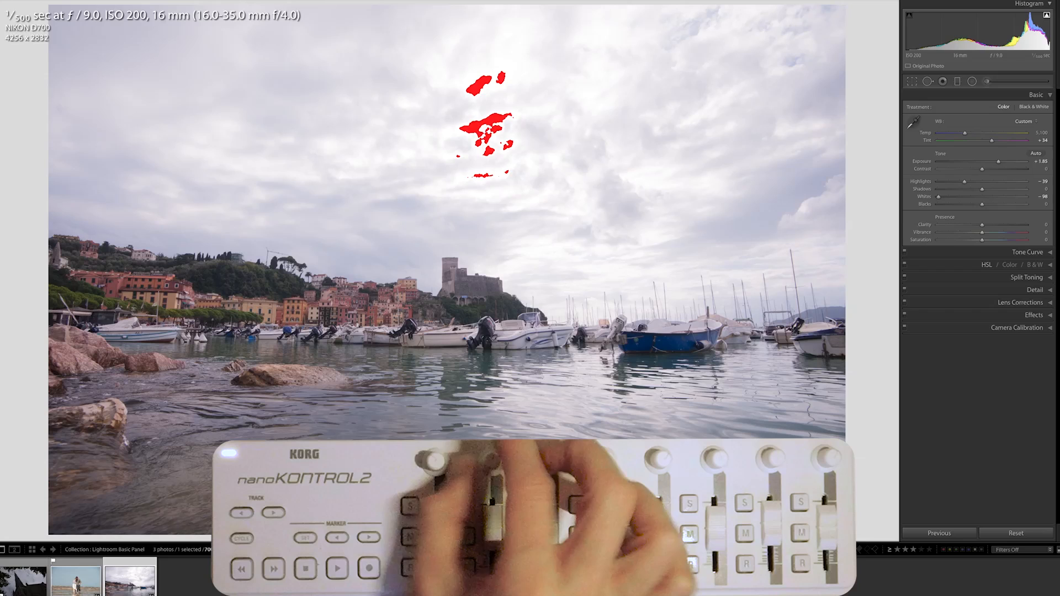